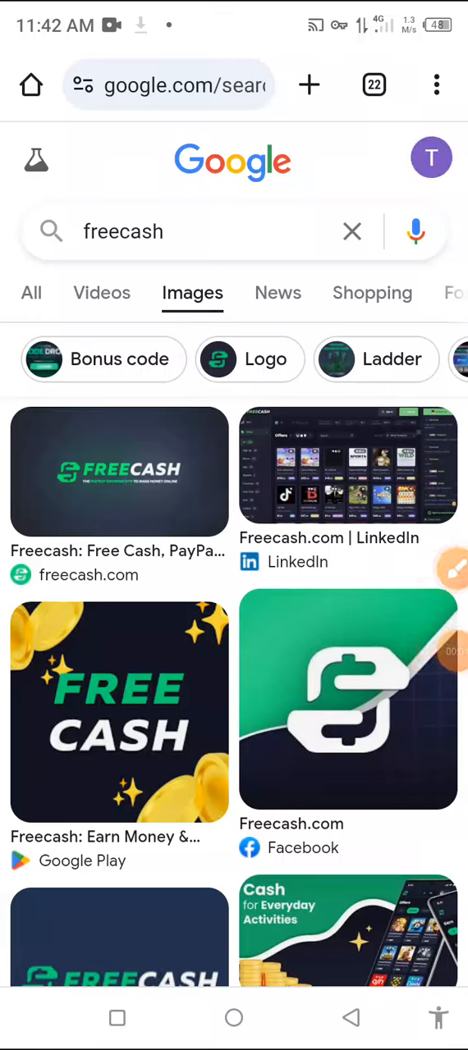
Open the freecash.com image preview and scroll to the Vocal Media 'Earn Money by Playing Games' image.
click(119, 472)
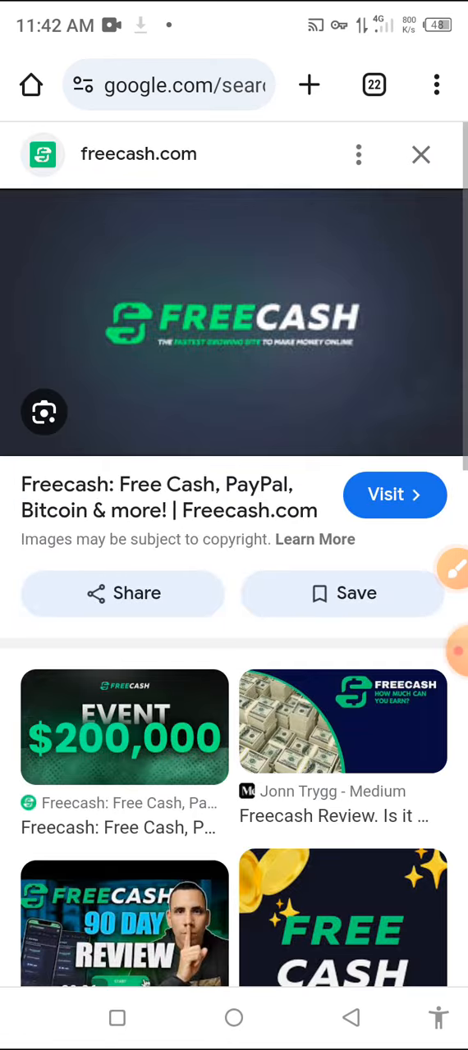
scroll(down, 3)
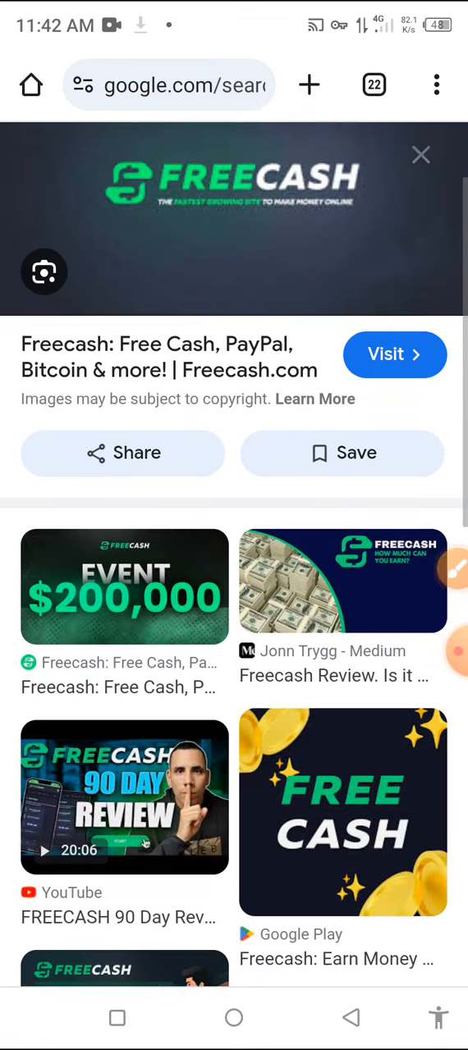
scroll(down, 3)
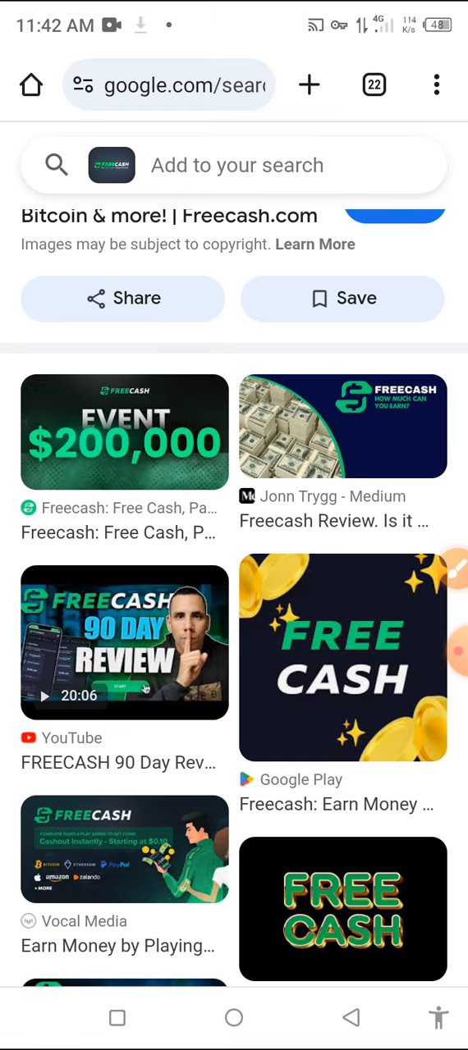
scroll(down, 3)
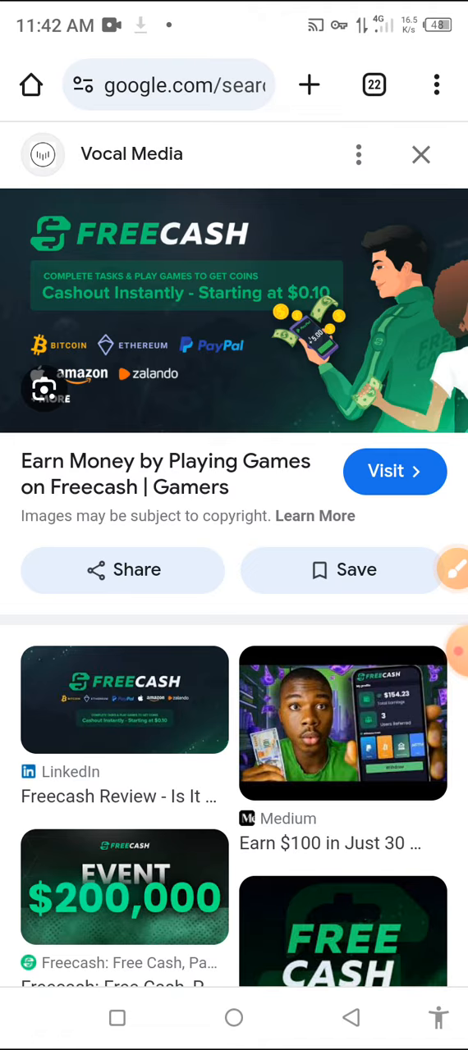
Rerun the 'ipinfo' search from Chrome's address bar history.
click(172, 85)
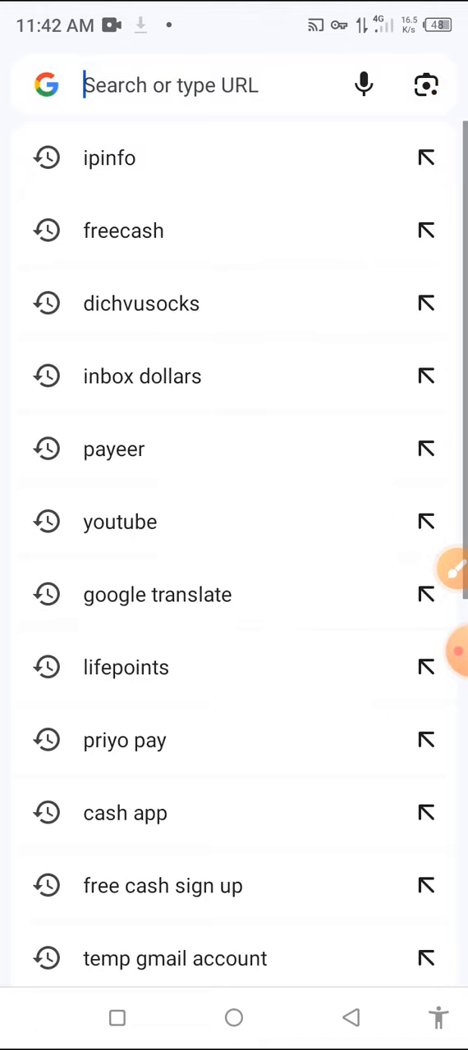
click(171, 85)
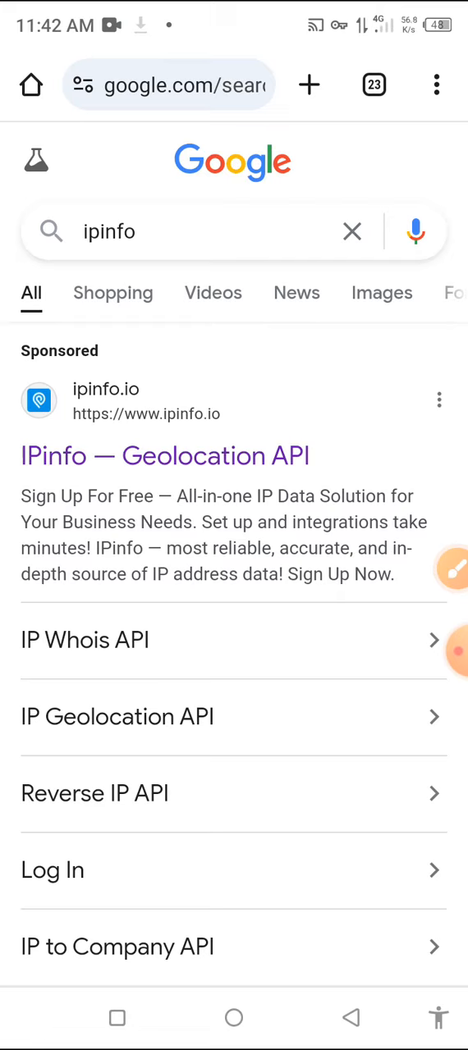
Open the sponsored 'IPinfo — Geolocation API' result.
click(164, 456)
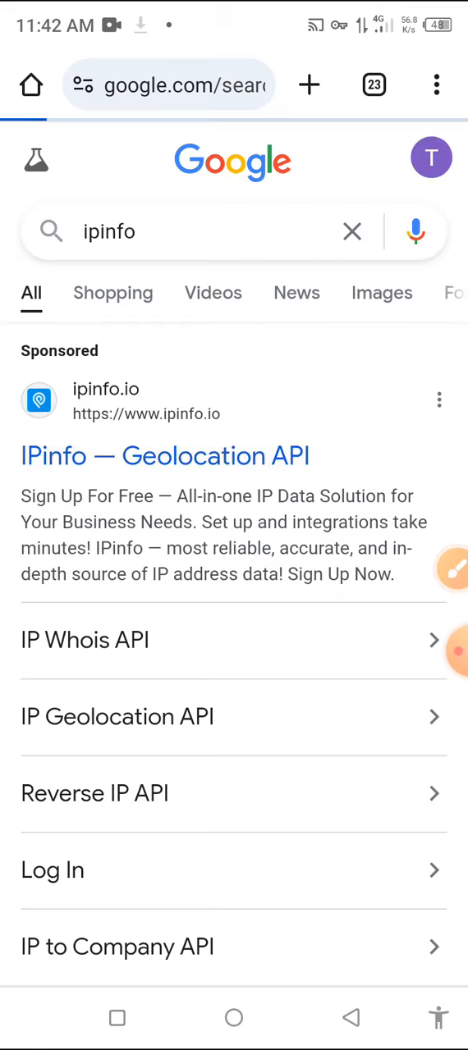
click(164, 455)
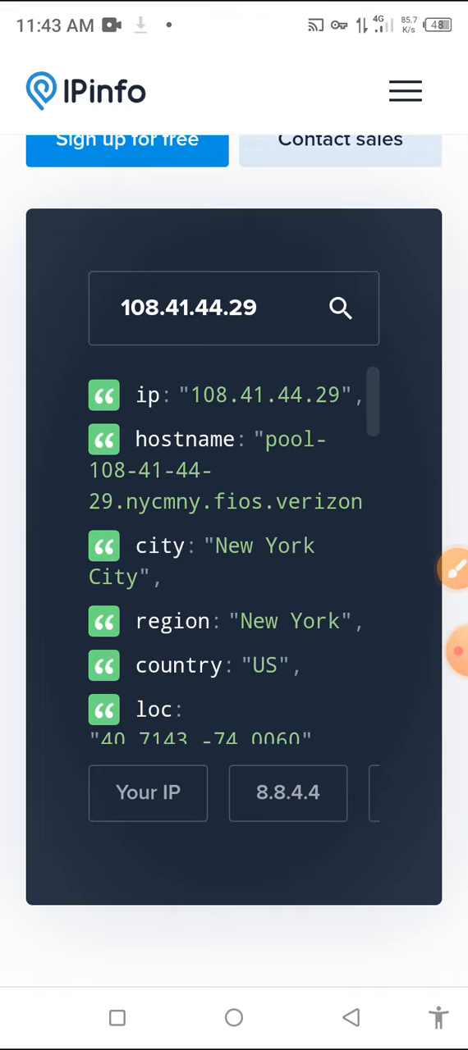
Scroll the IPinfo details card for 108.41.44.29 to confirm New York City, US.
scroll(down, 3)
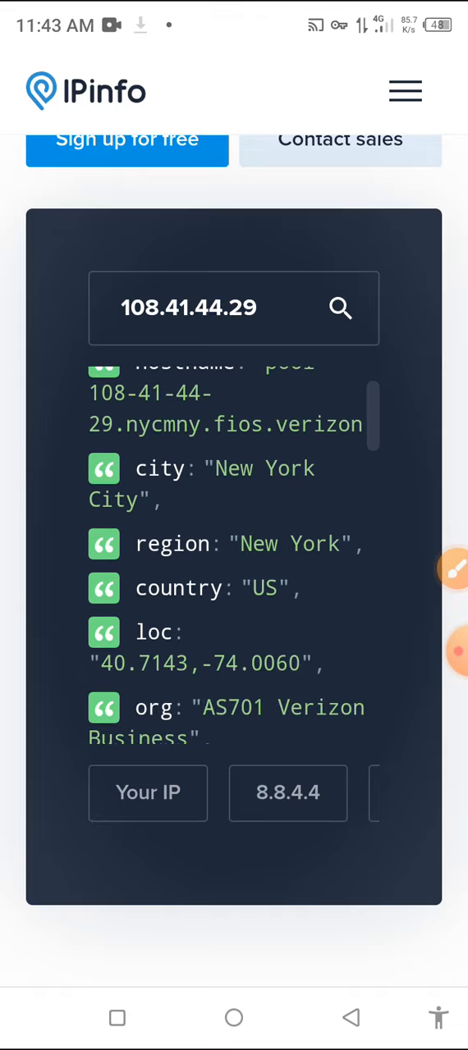
scroll(down, 3)
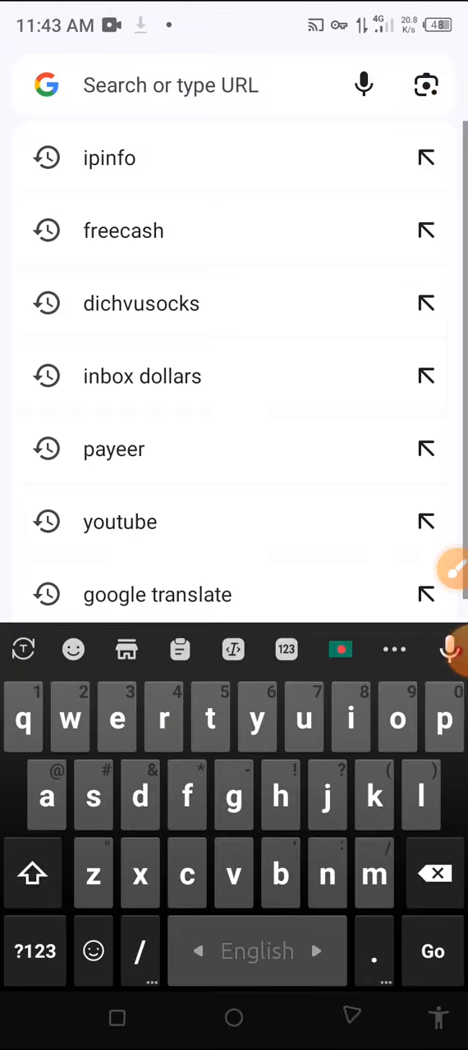
Pick 'freecash' from recent searches and scroll through the Freecash listings.
click(123, 231)
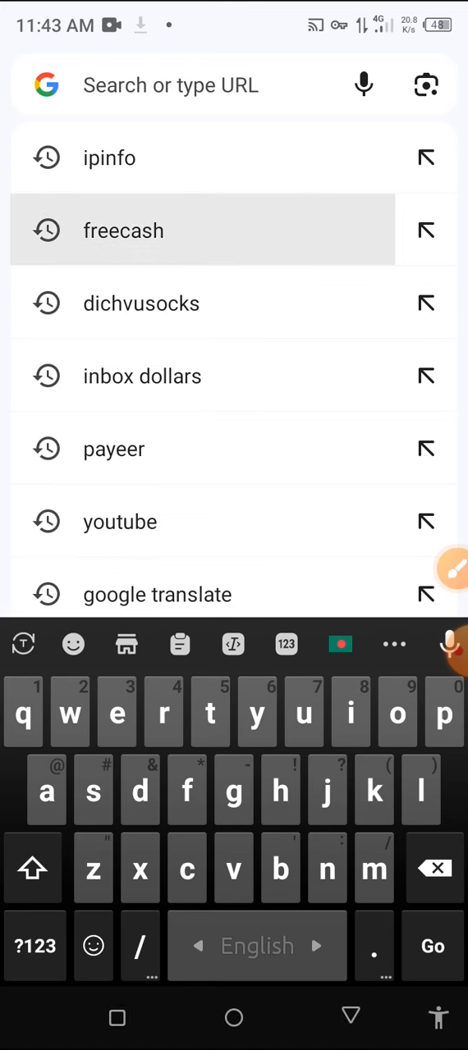
click(123, 231)
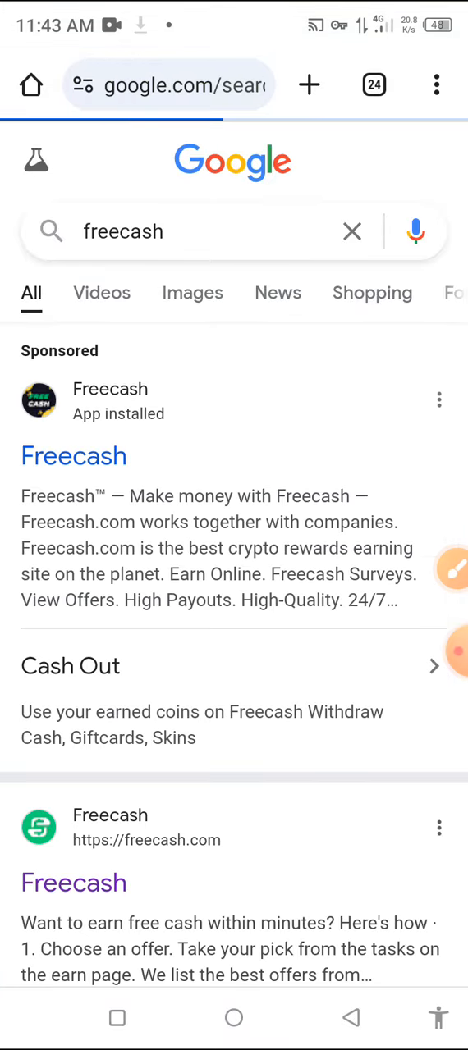
scroll(down, 3)
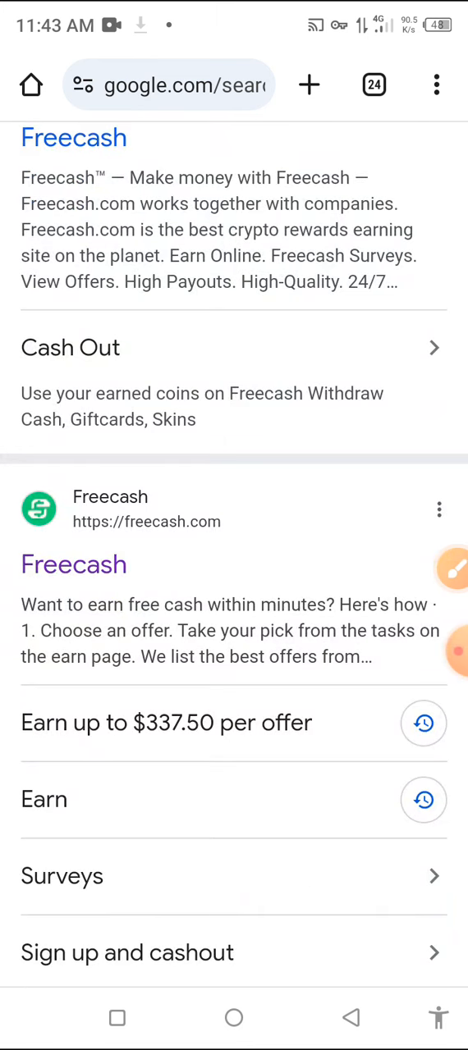